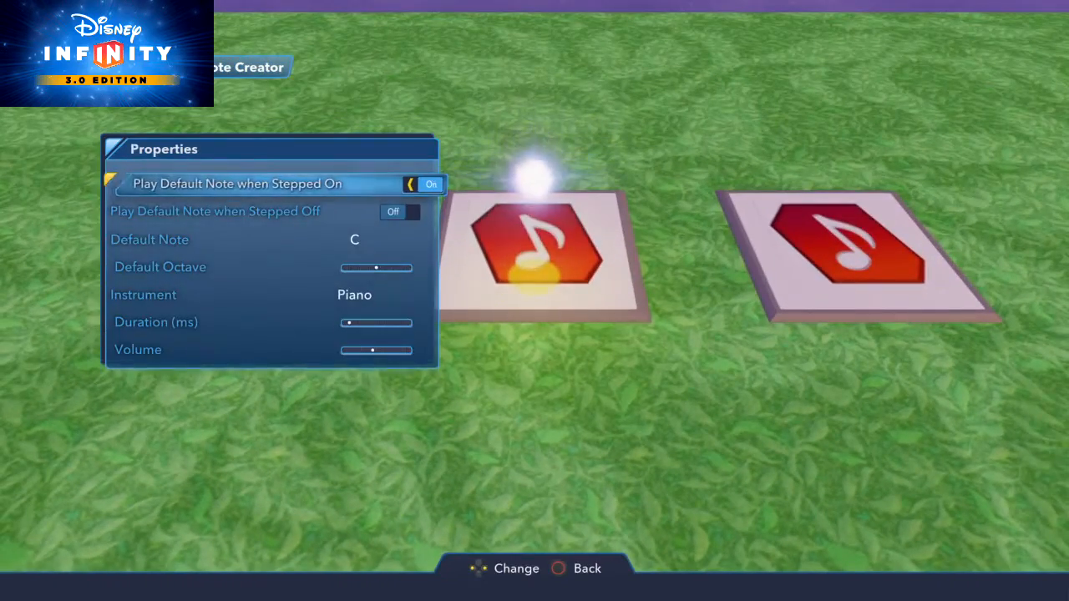
# - Keep the pad playing its note when stepped on and set its default octave to 4
pyautogui.press('down')
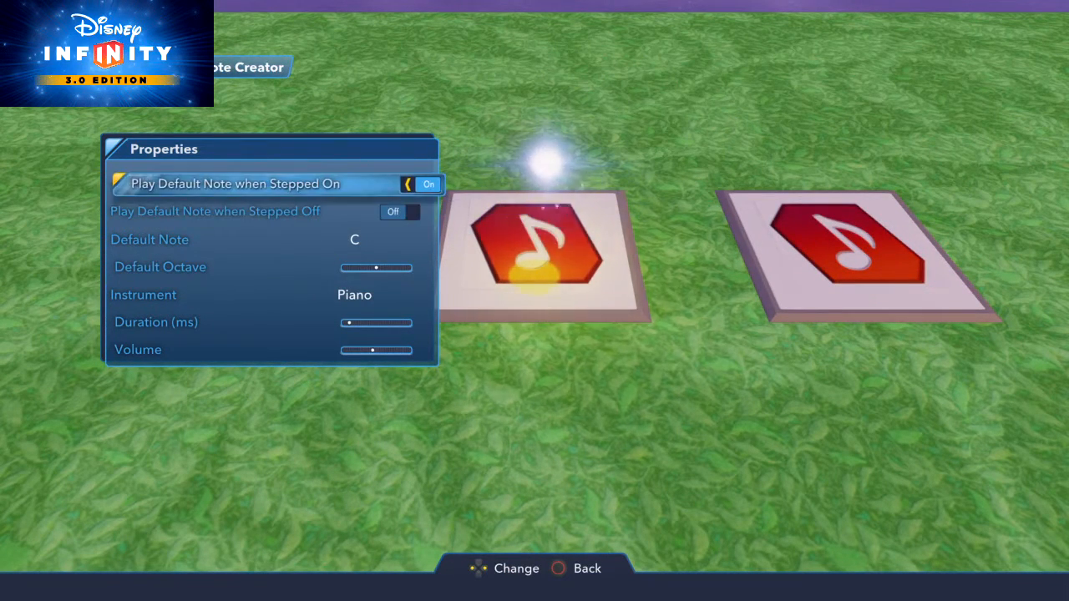
pyautogui.click(421, 184)
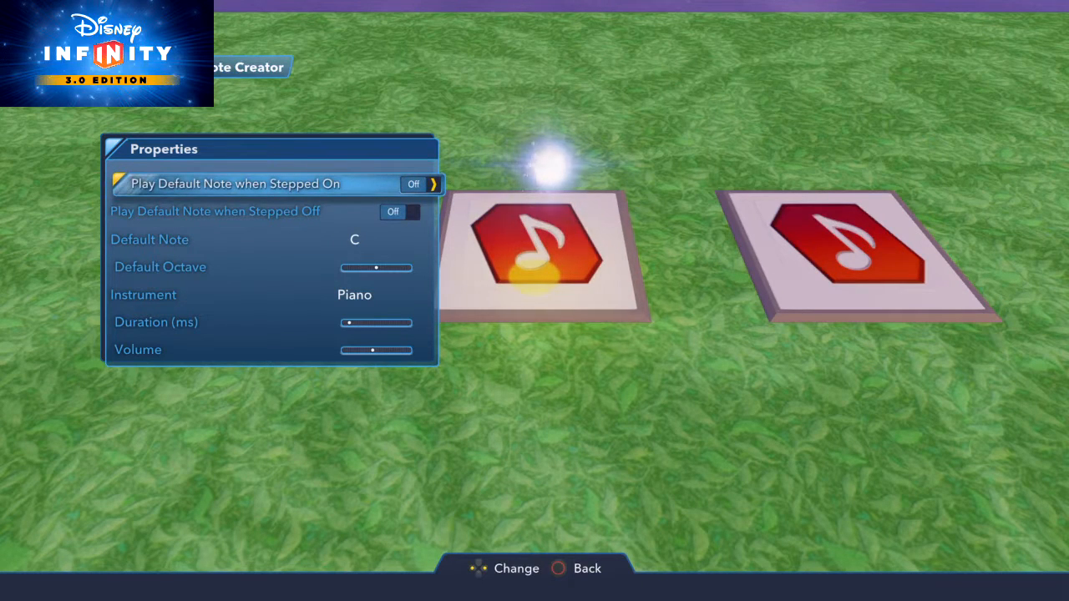
pyautogui.click(421, 184)
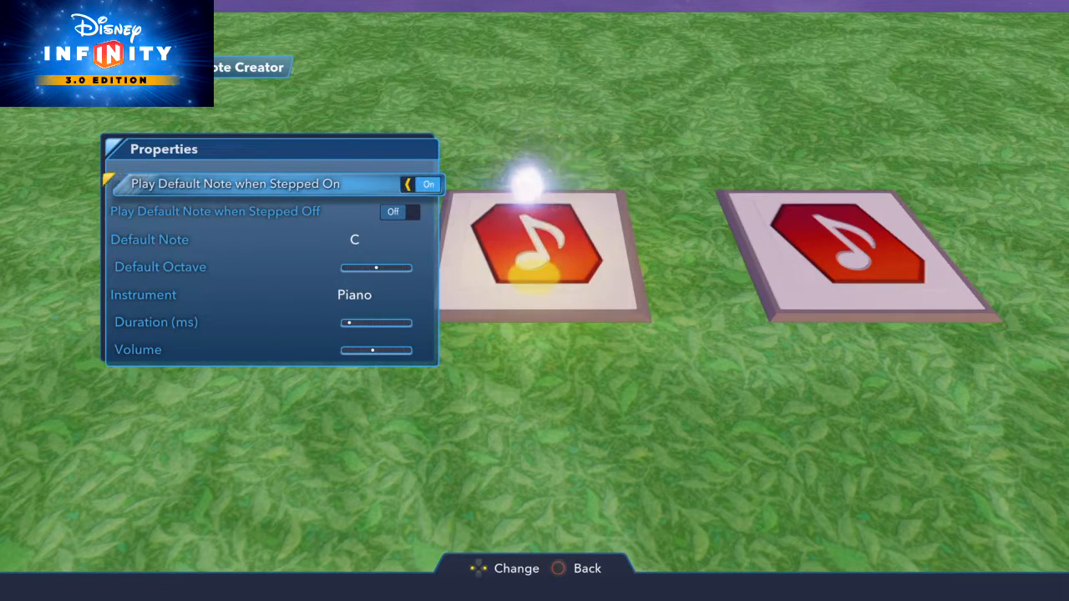
pyautogui.press('down')
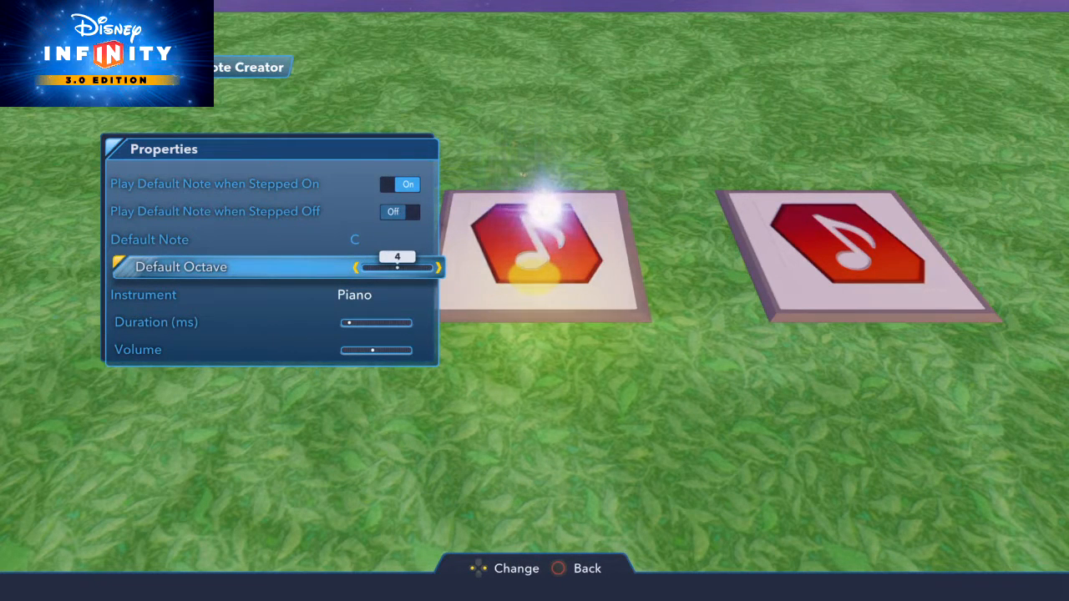
pyautogui.click(437, 267)
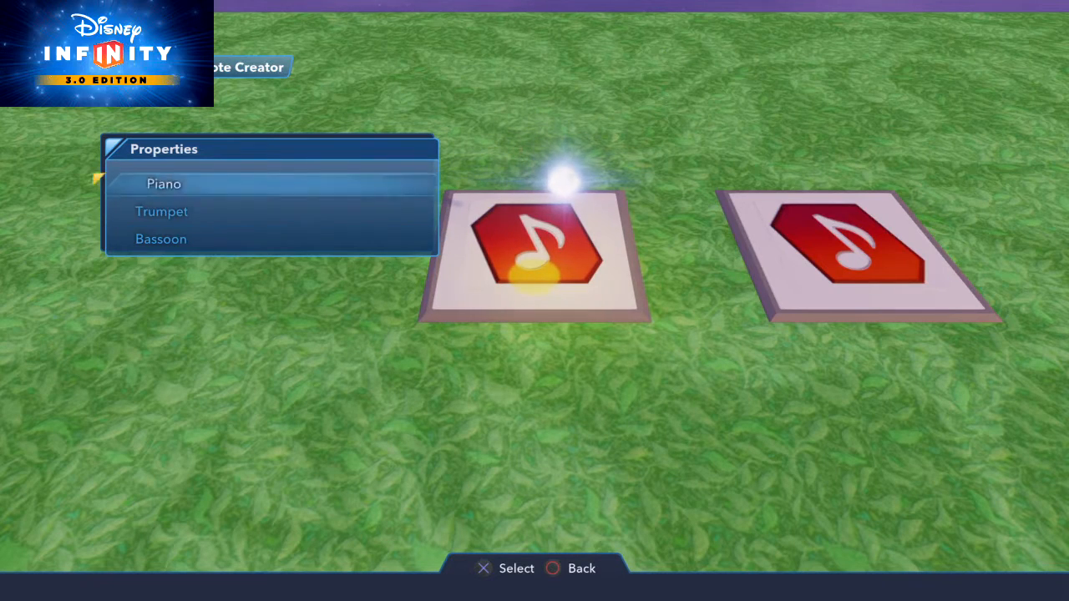
# - Review the pad's instrument choices (Piano, Trumpet, Bassoon) and return to its Logic menu
pyautogui.click(163, 183)
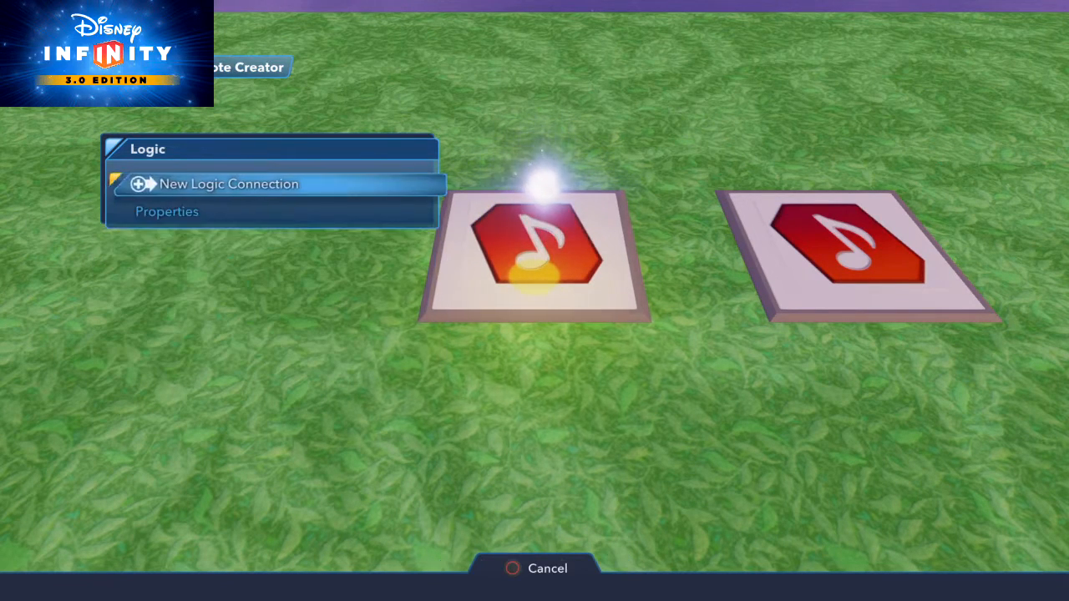
# - Begin a new logic connection from the note pad to the button
pyautogui.click(229, 184)
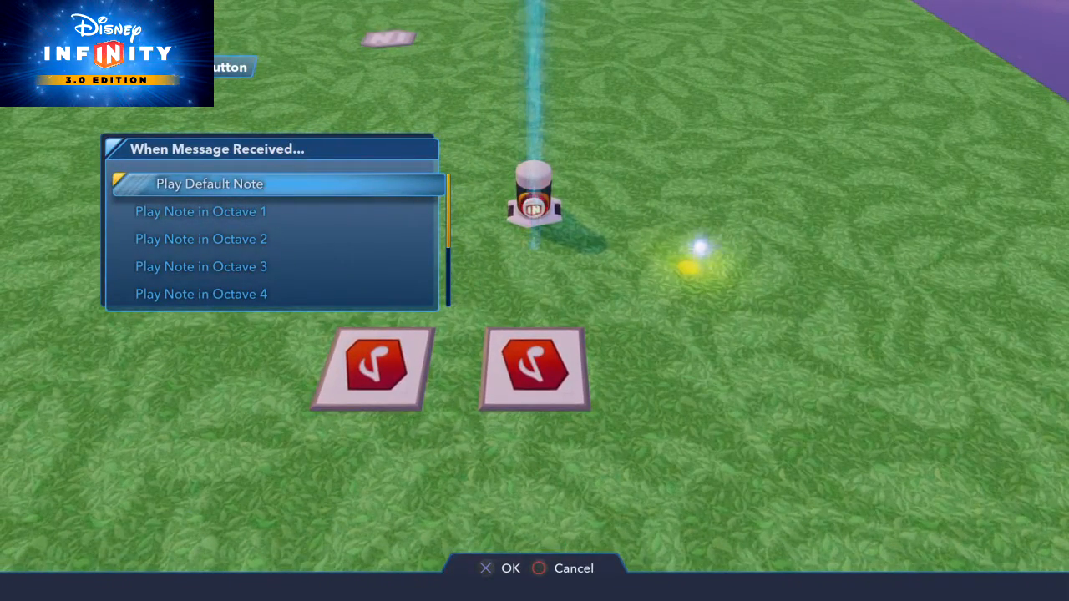
# - Choose a Play Note action and move down the note list to B
pyautogui.scroll(-3)
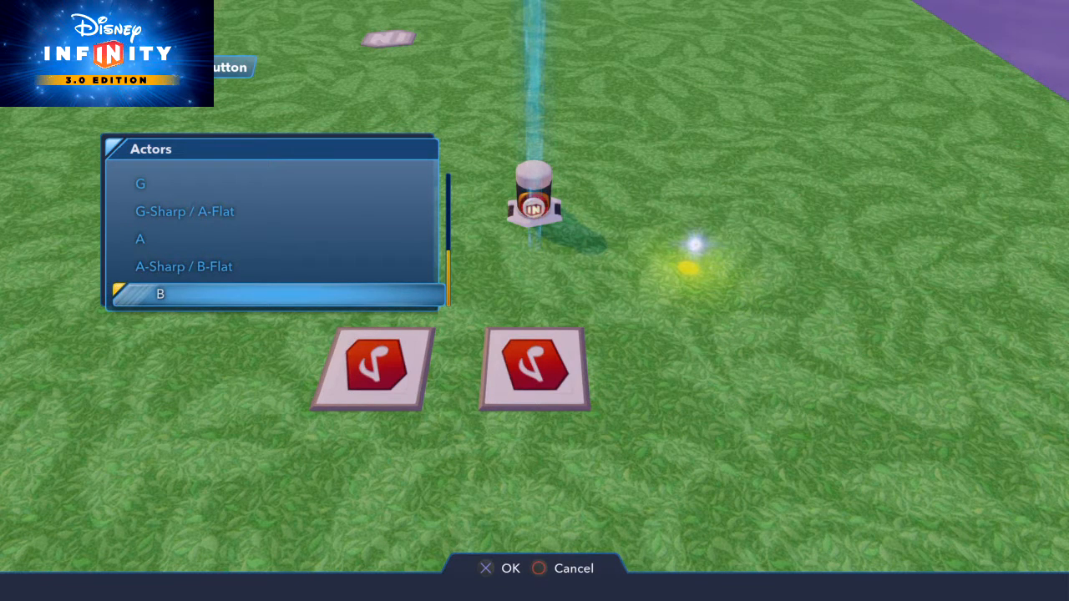
# - Confirm B as the button's note, then give the other pad a 500 ms duration
pyautogui.click(497, 568)
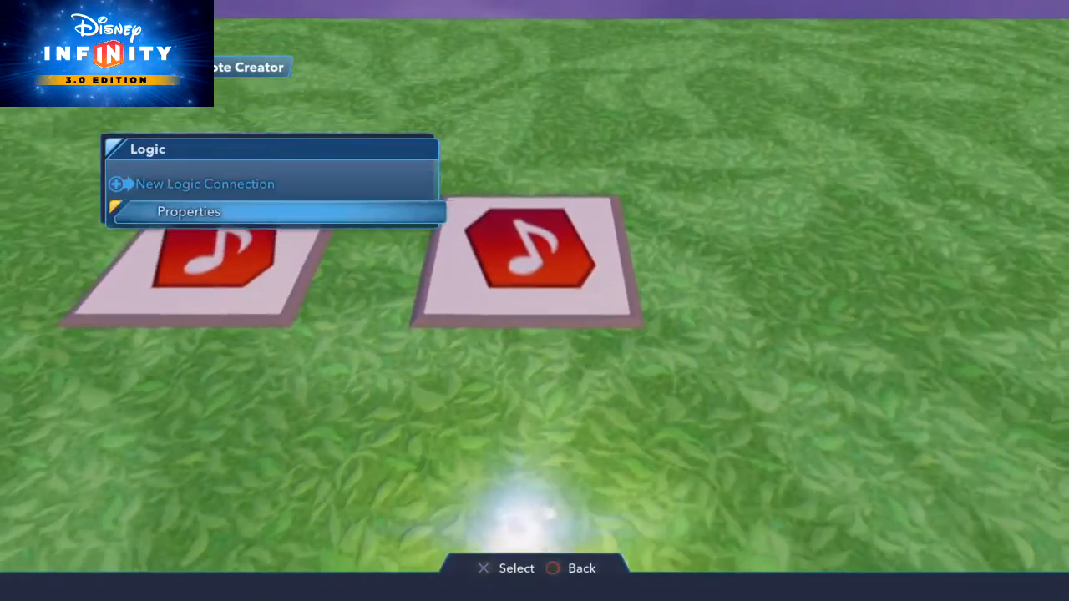
pyautogui.click(189, 211)
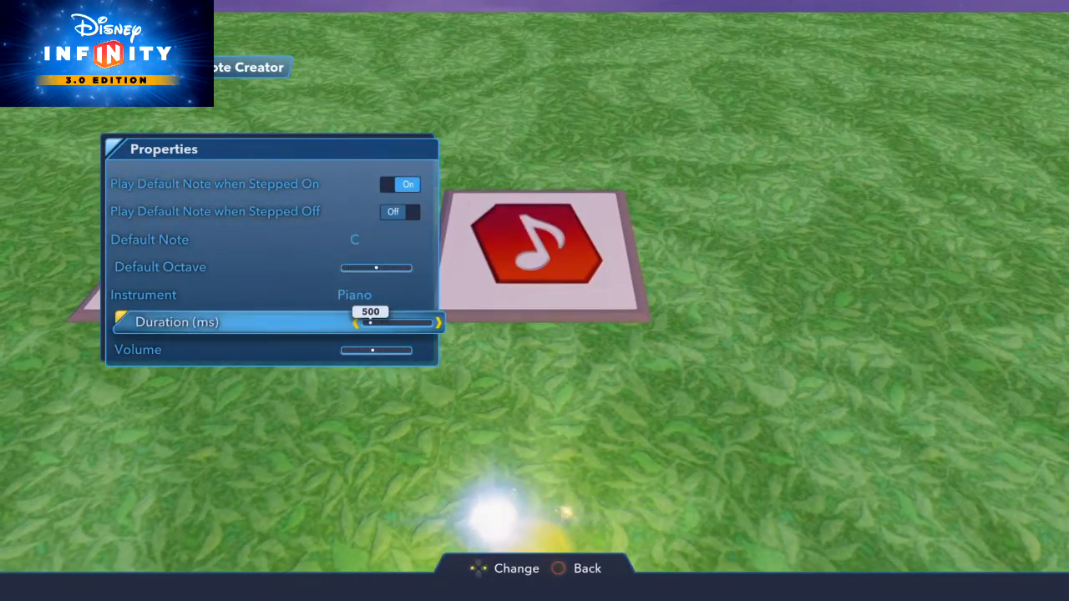